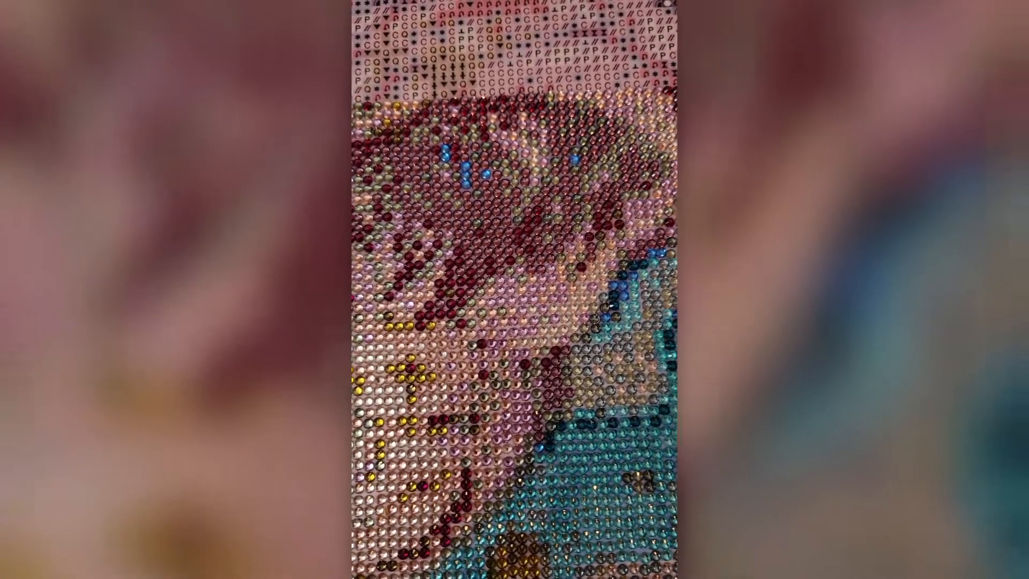
scroll(down, 3)
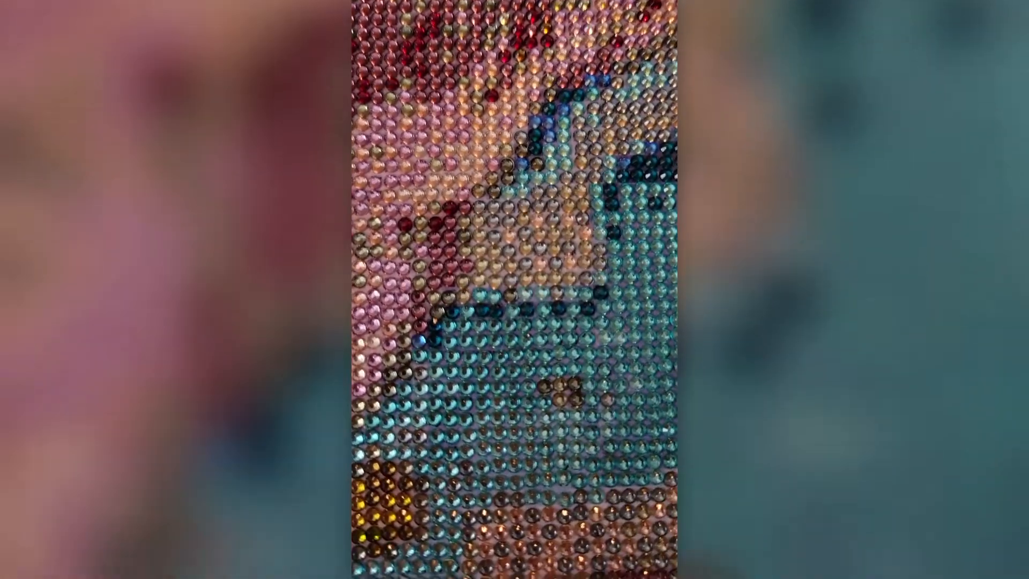